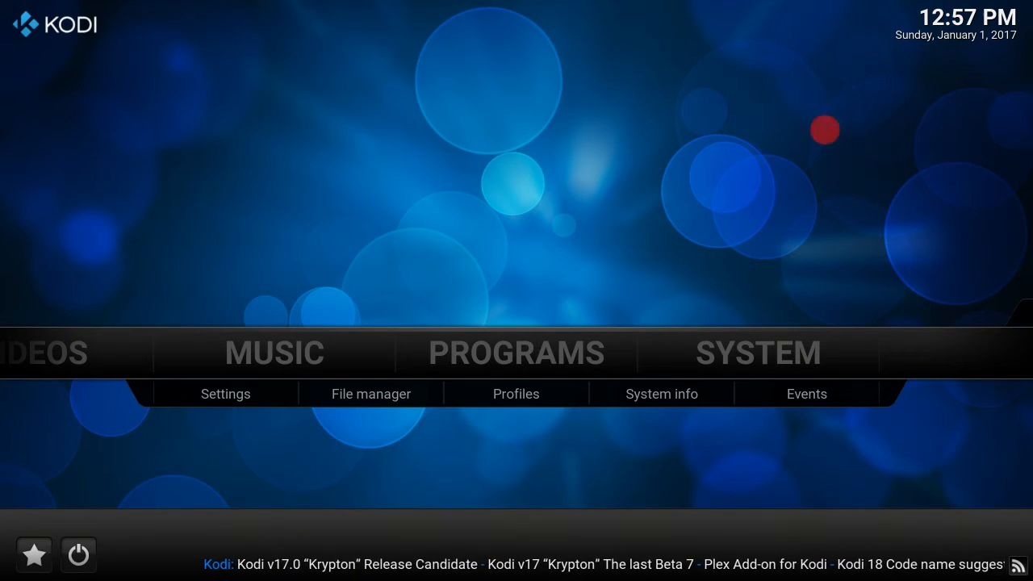
Step: Open Kodi's Settings overview and enter the video settings
click(225, 394)
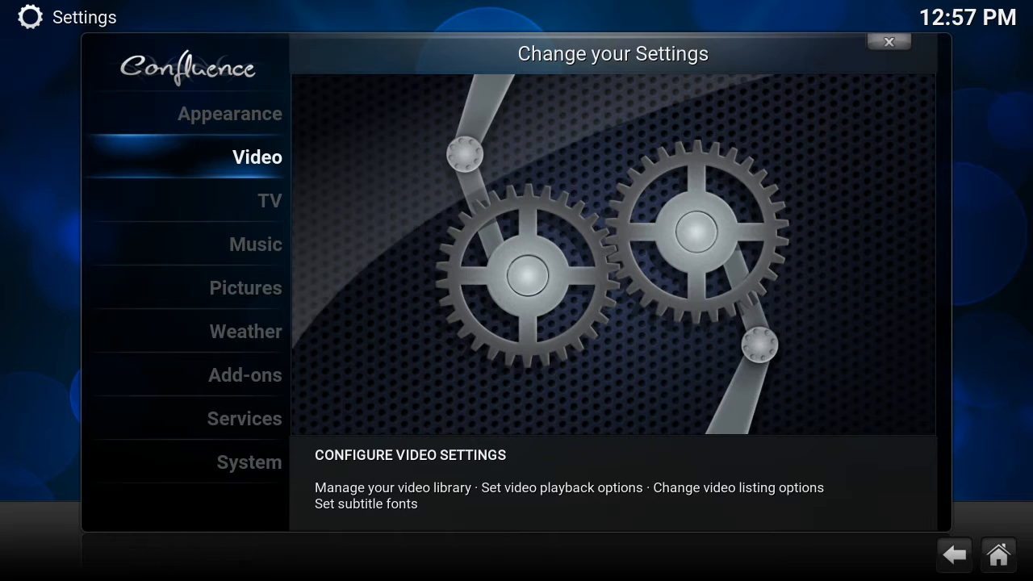
click(257, 157)
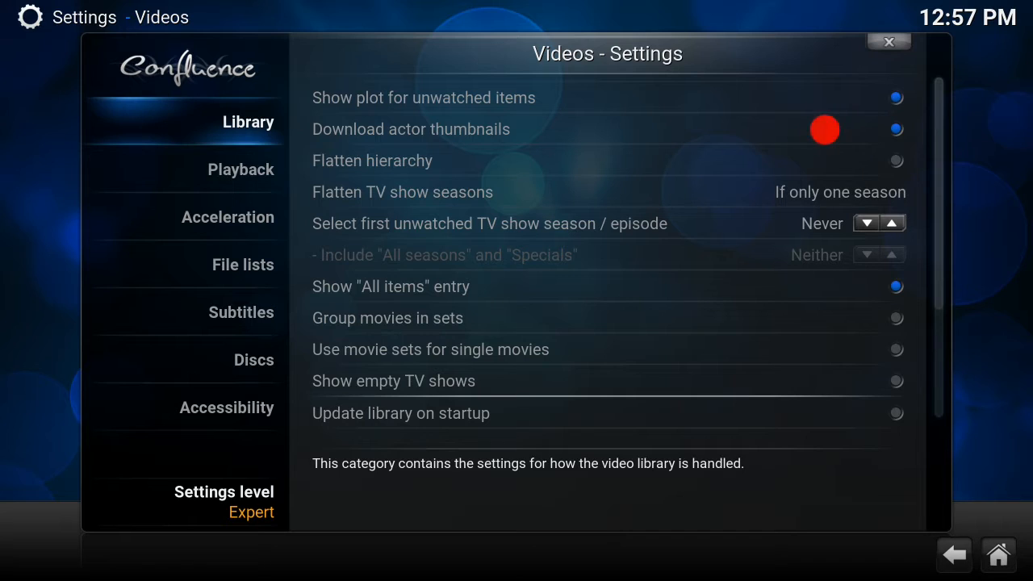
Step: Cycle the settings level through Basic, Standard and Advanced back to Expert
click(224, 501)
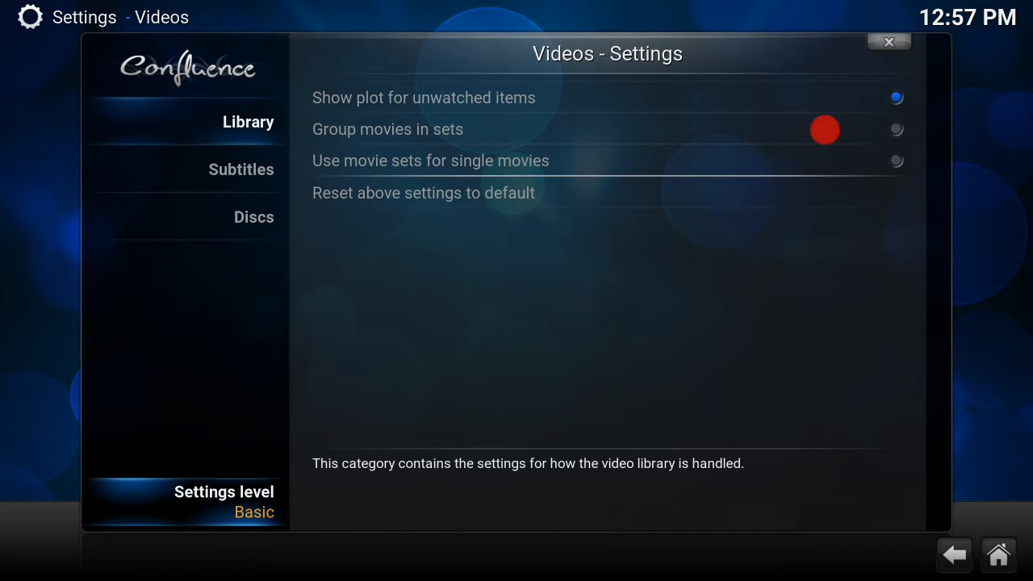
click(240, 511)
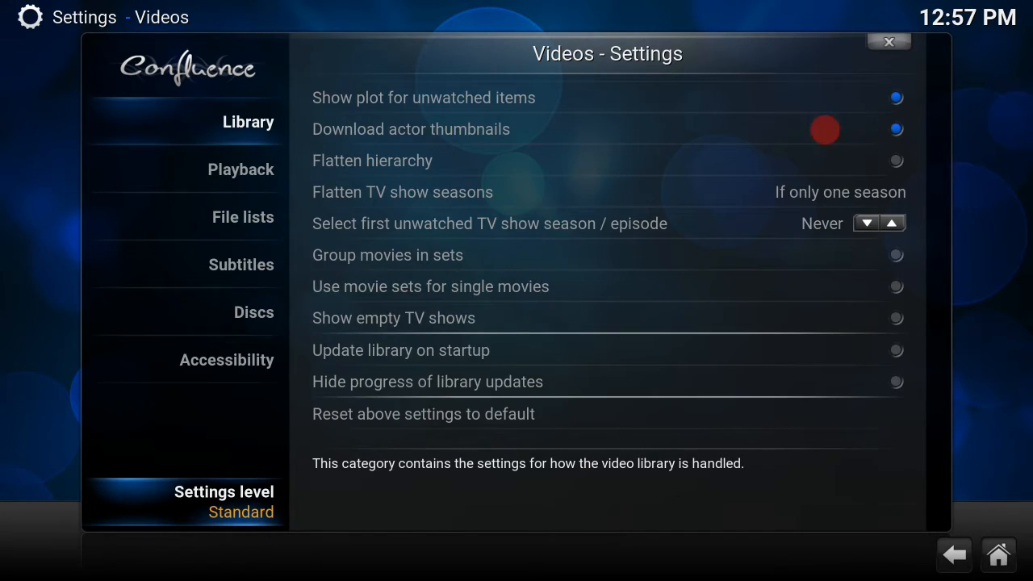
click(224, 501)
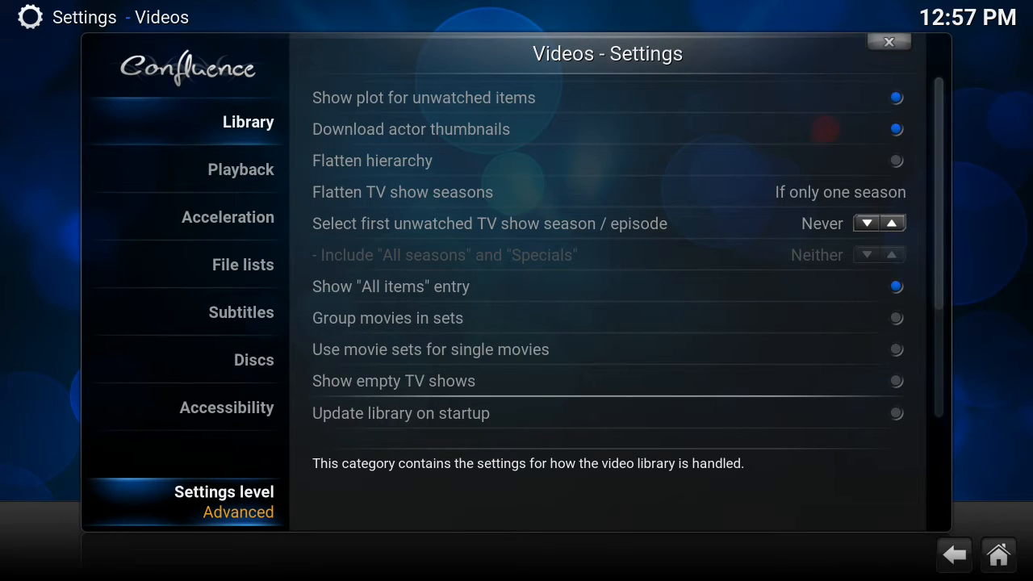
click(238, 512)
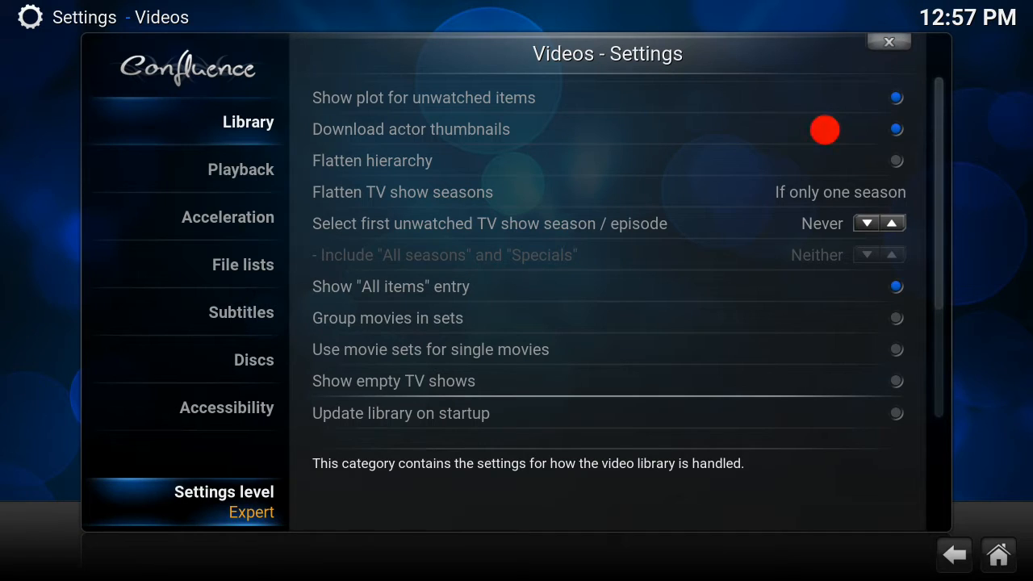
Step: Under Acceleration, enable MediaCodec (Surface) and disable plain MediaCodec hardware acceleration
click(228, 217)
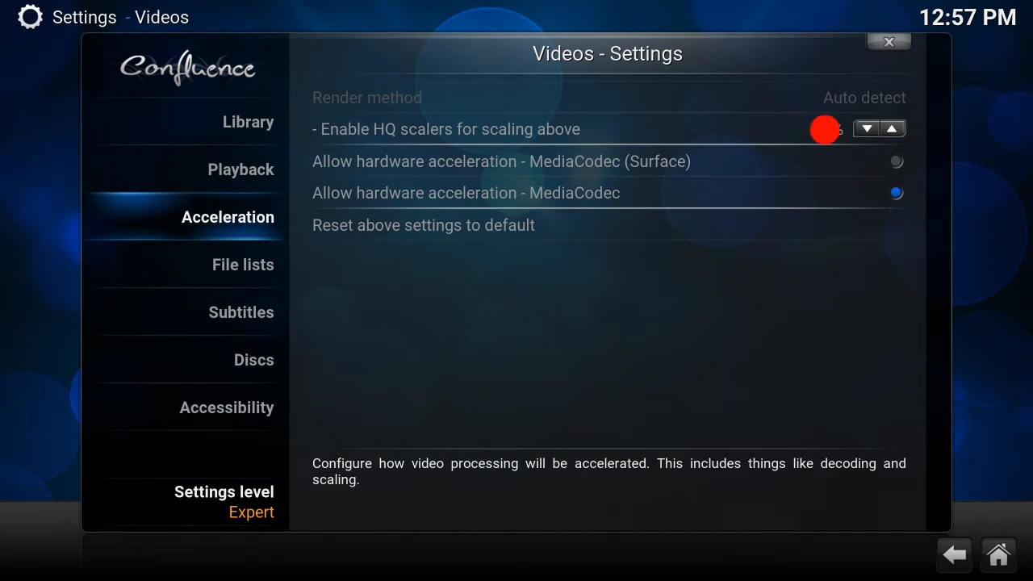
click(865, 128)
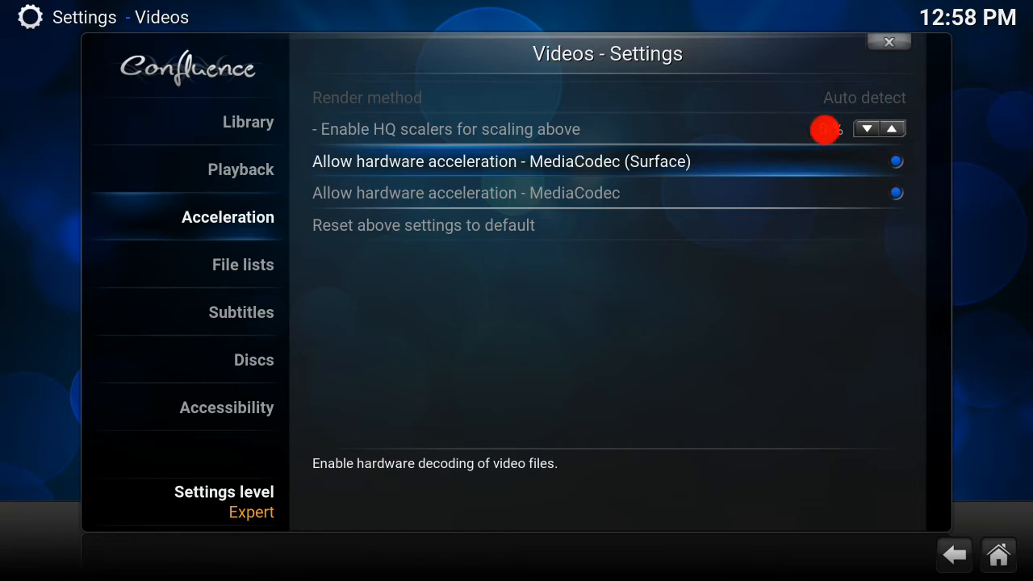
click(896, 193)
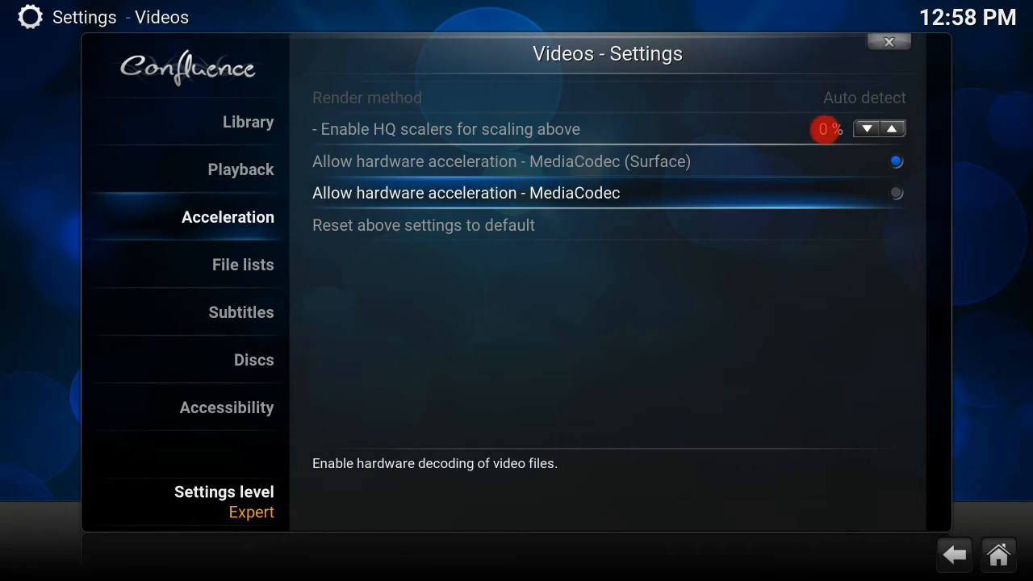